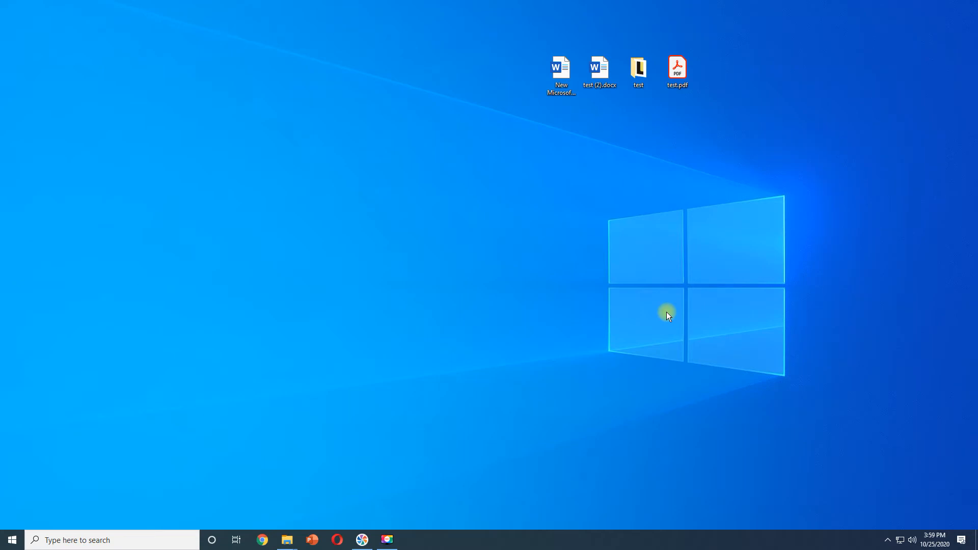
Step: Launch Windows Settings from the desktop, landing on its home page
click(410, 540)
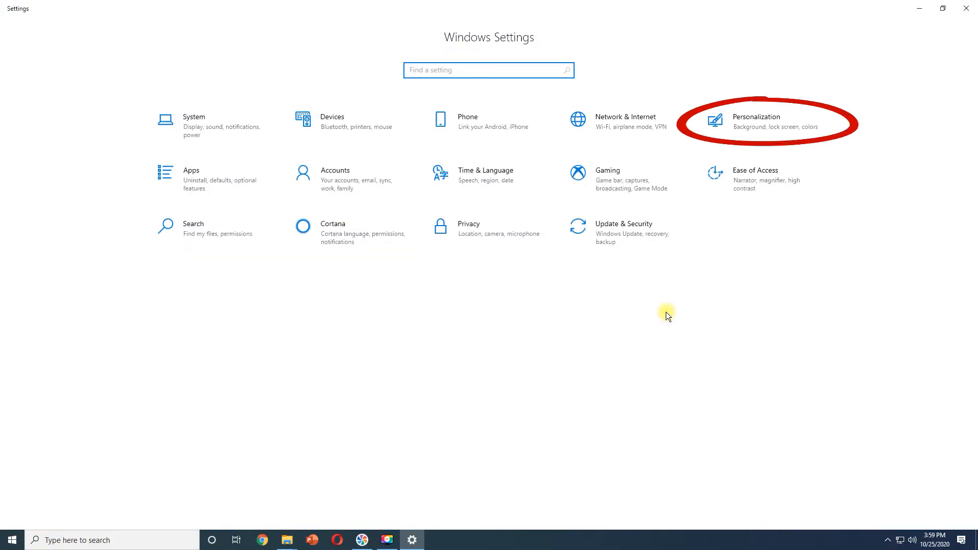
mouse_move(753, 129)
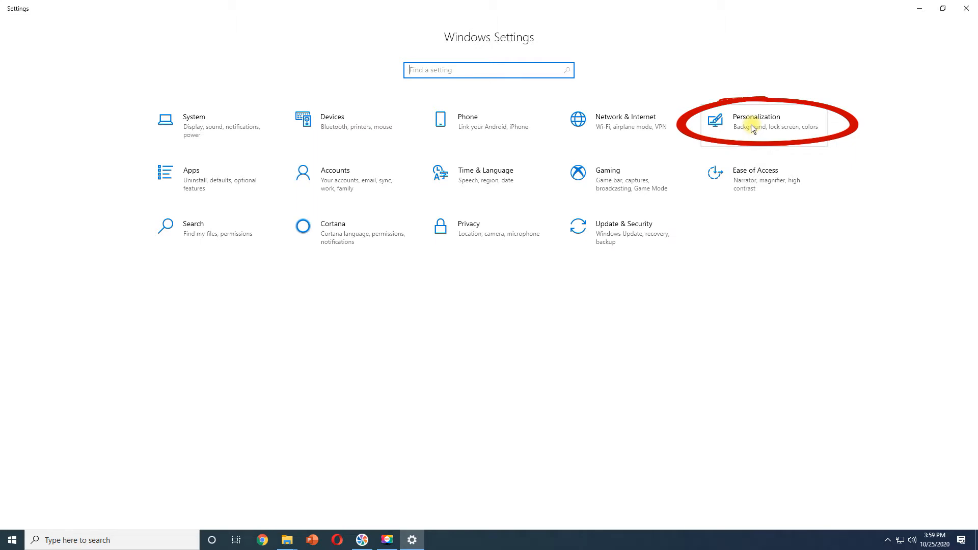
Step: Go to Personalization > Taskbar and scroll to the Notification area options
click(757, 122)
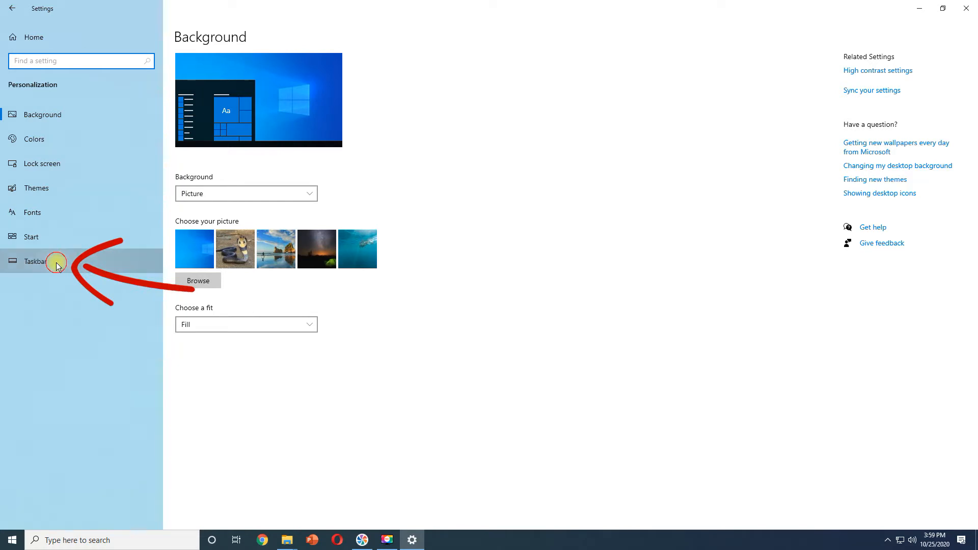
click(35, 262)
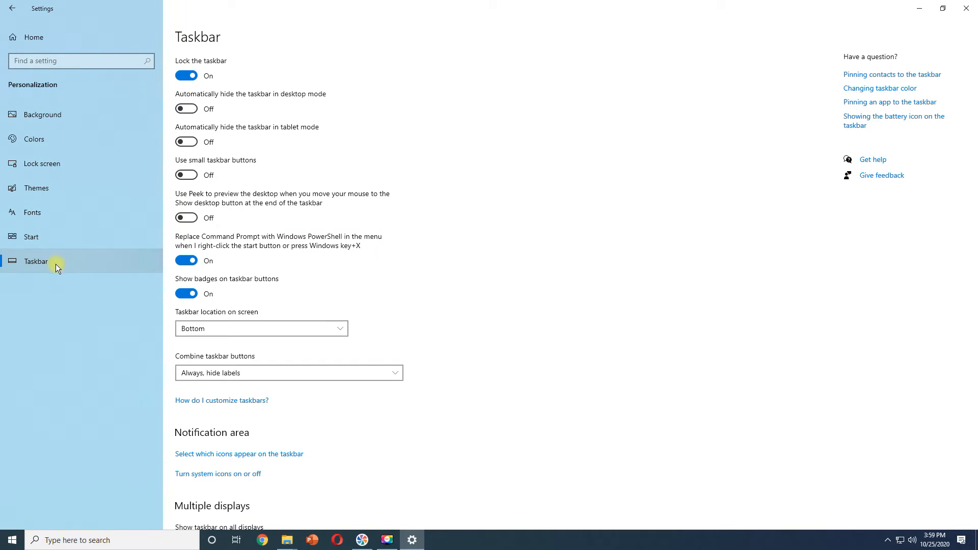
scroll(down, 3)
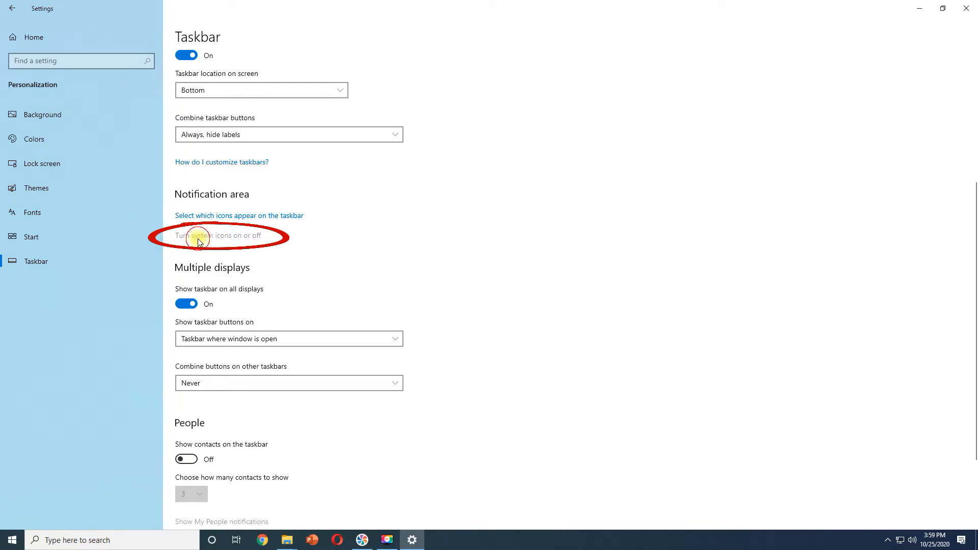
Step: In 'Turn system icons on or off', switch the Volume icon off and then back on
click(219, 235)
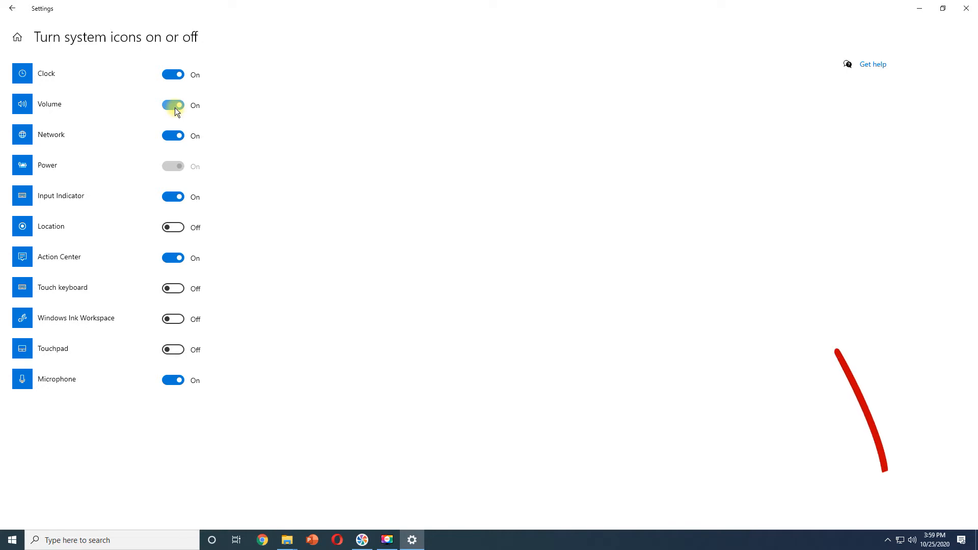
click(174, 104)
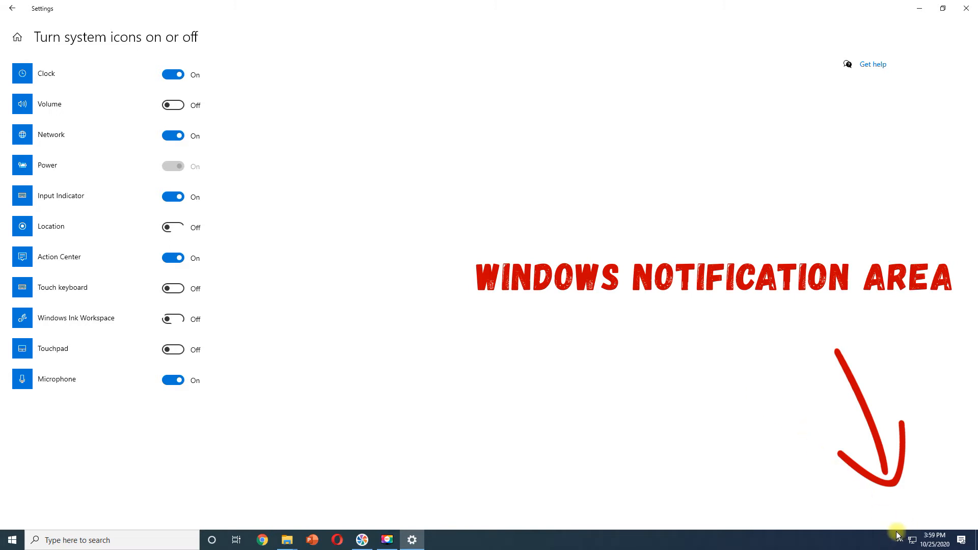
click(911, 540)
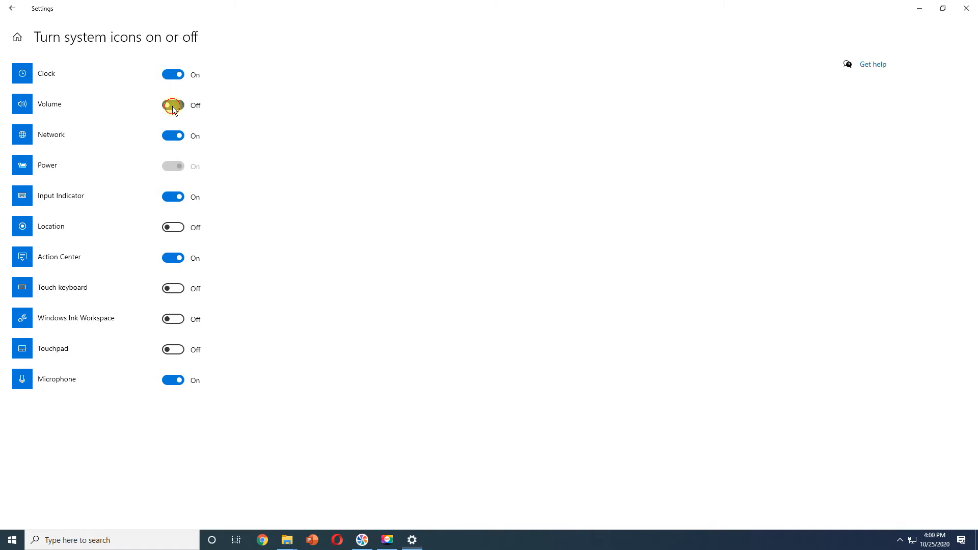
click(174, 105)
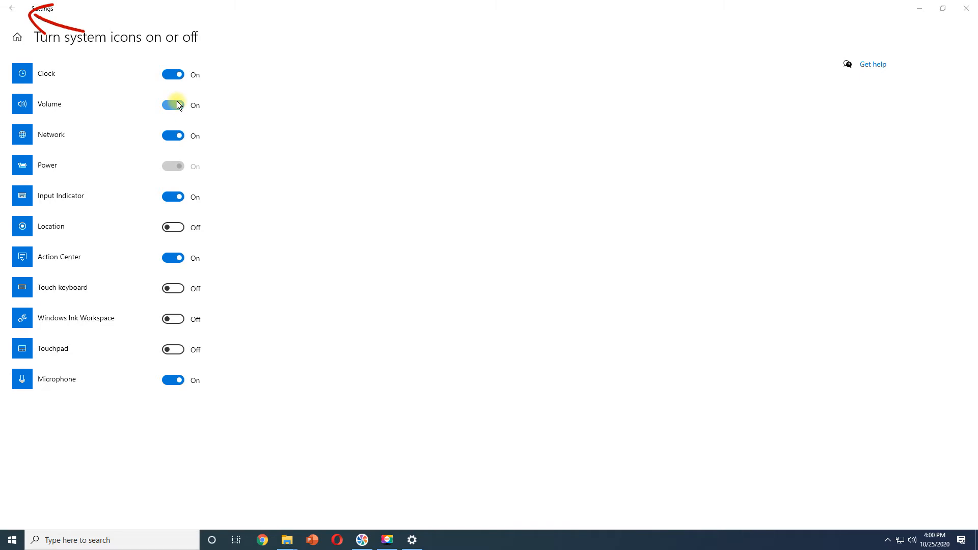
click(174, 104)
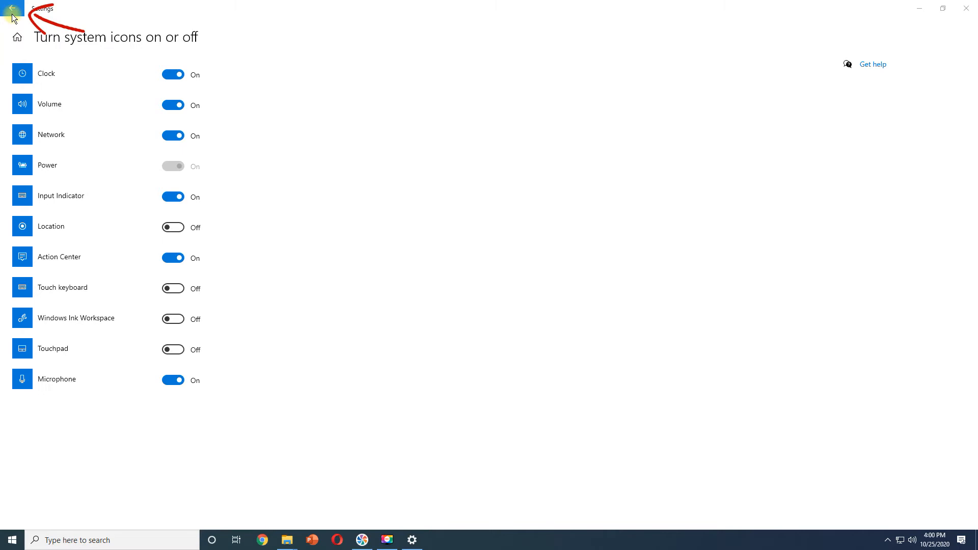
Step: In 'Select which icons appear on the taskbar', enable 'Always show all icons in the notification area'
click(12, 8)
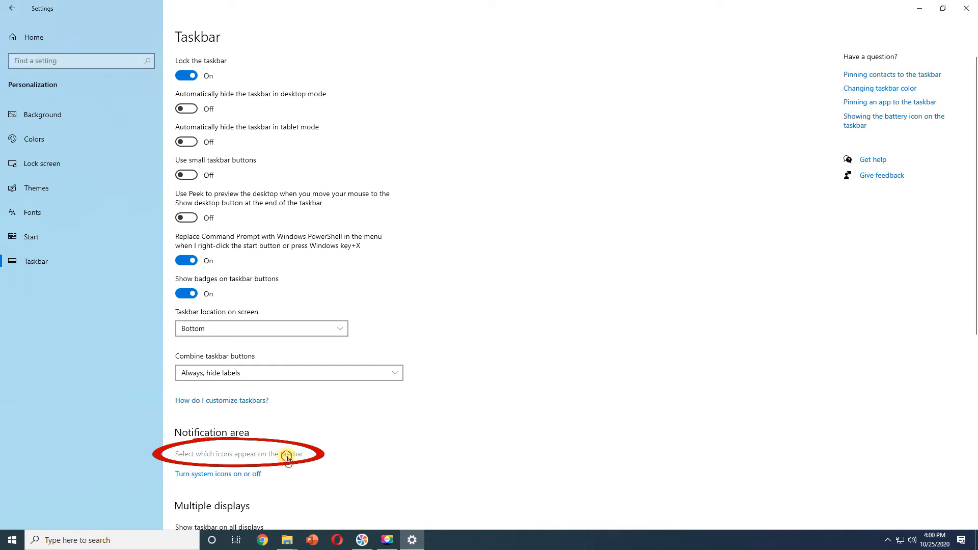
click(244, 453)
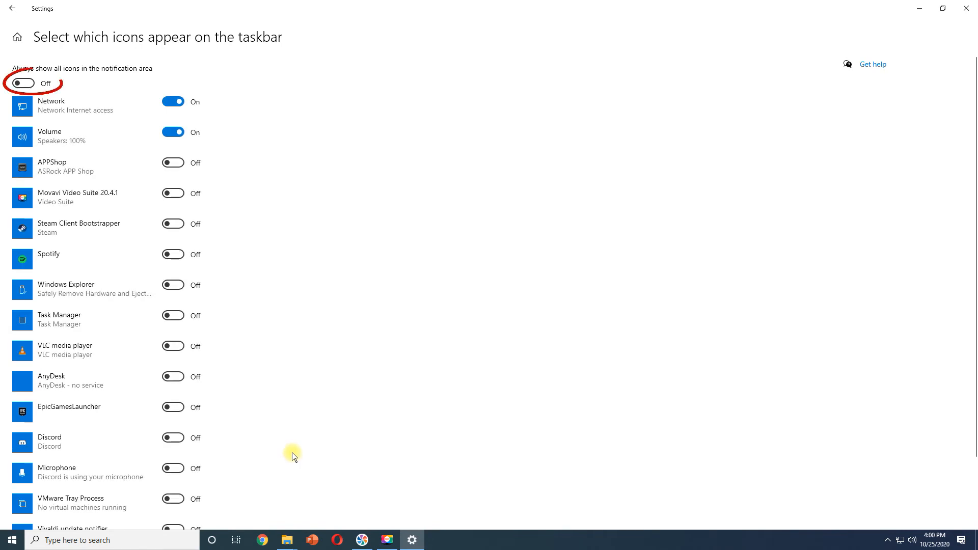
mouse_move(94, 94)
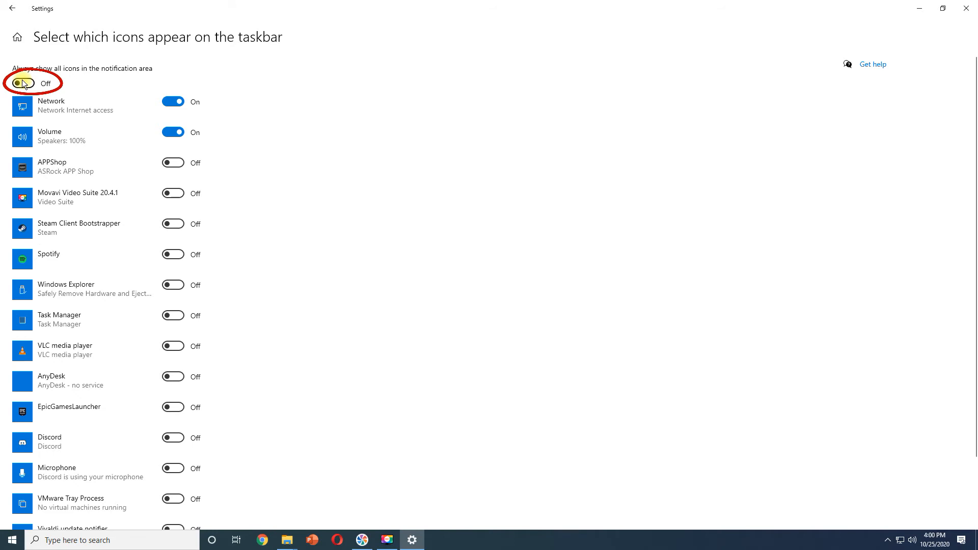
click(21, 83)
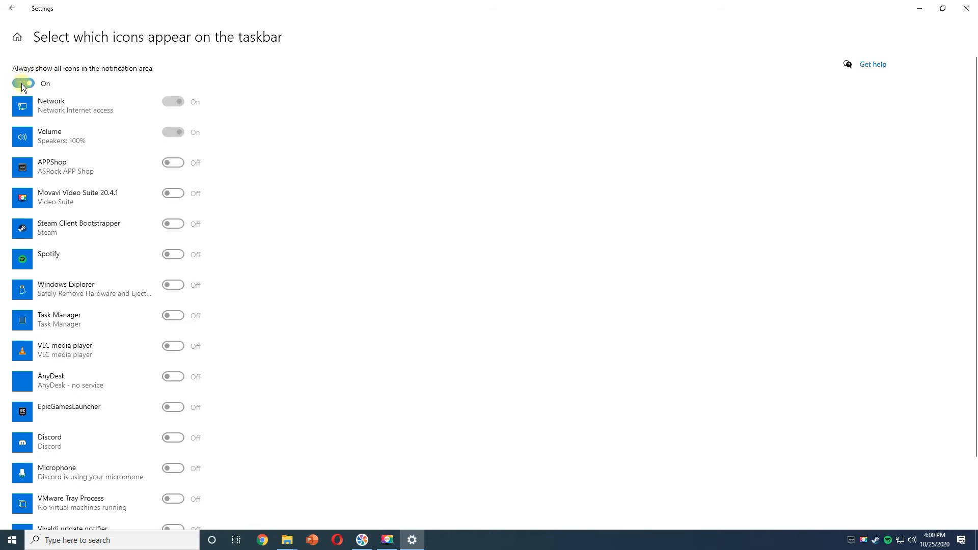
click(24, 82)
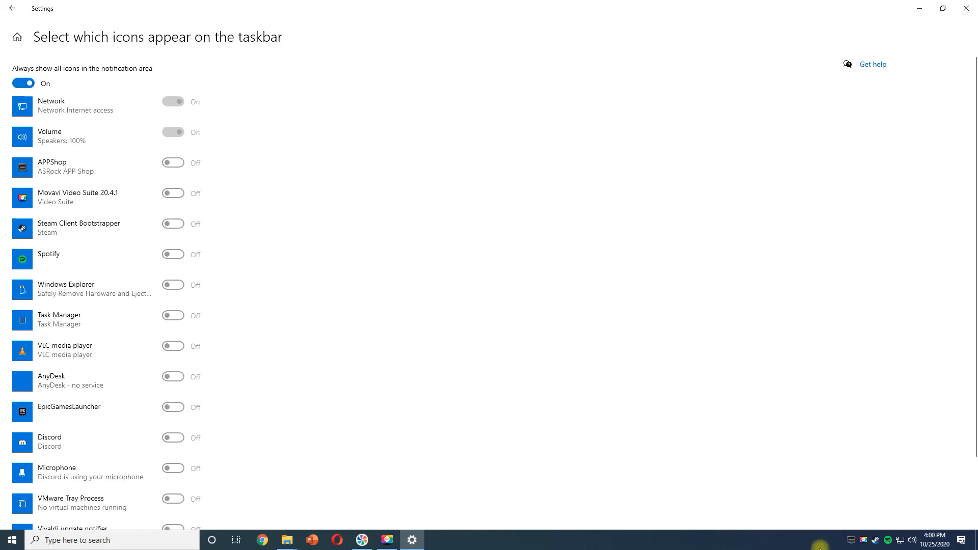
mouse_move(815, 544)
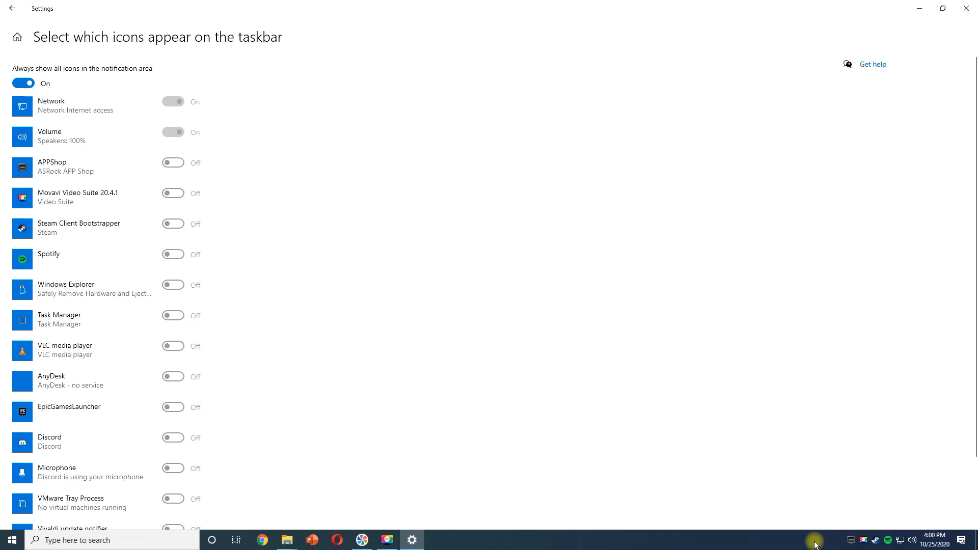
mouse_move(248, 187)
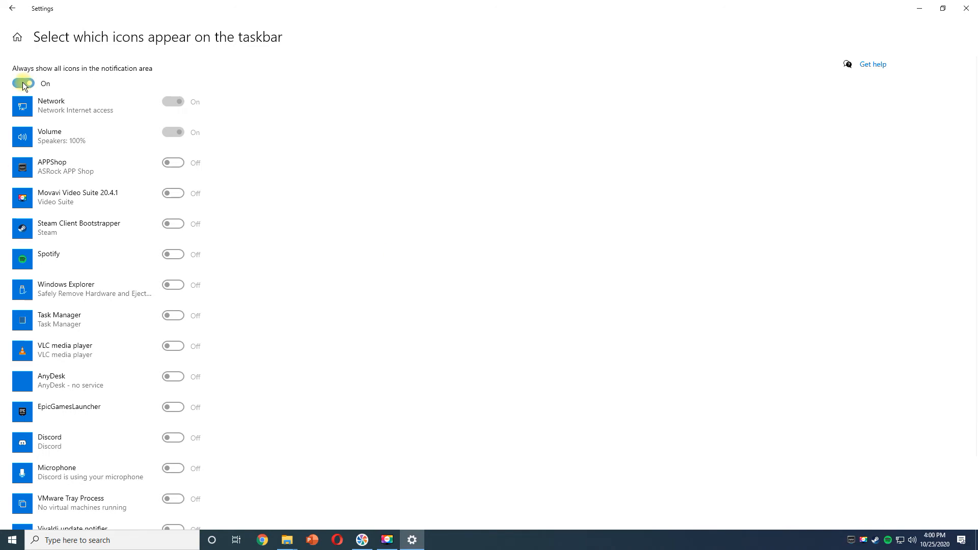
Step: Disable 'Always show all icons' and turn the Volume tray icon off, leaving Network on
click(24, 82)
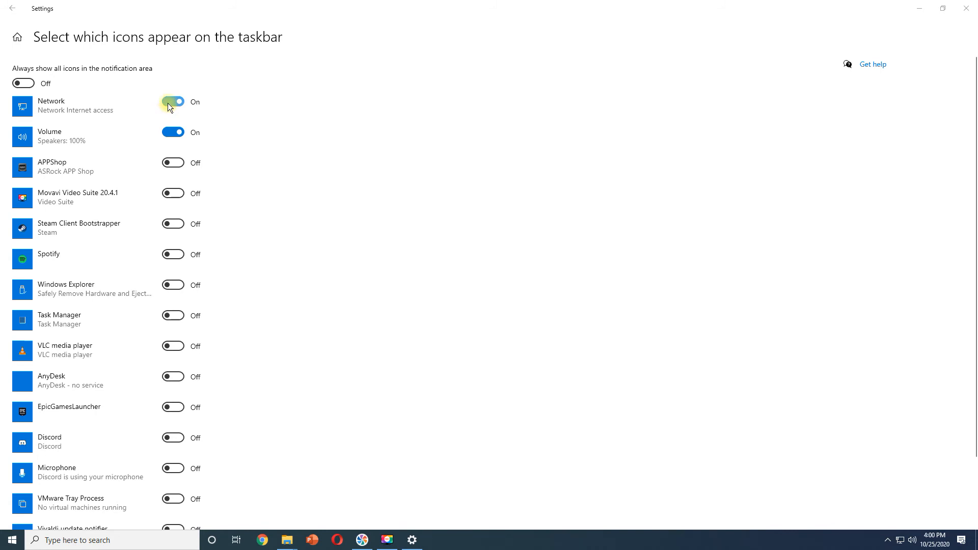
click(173, 132)
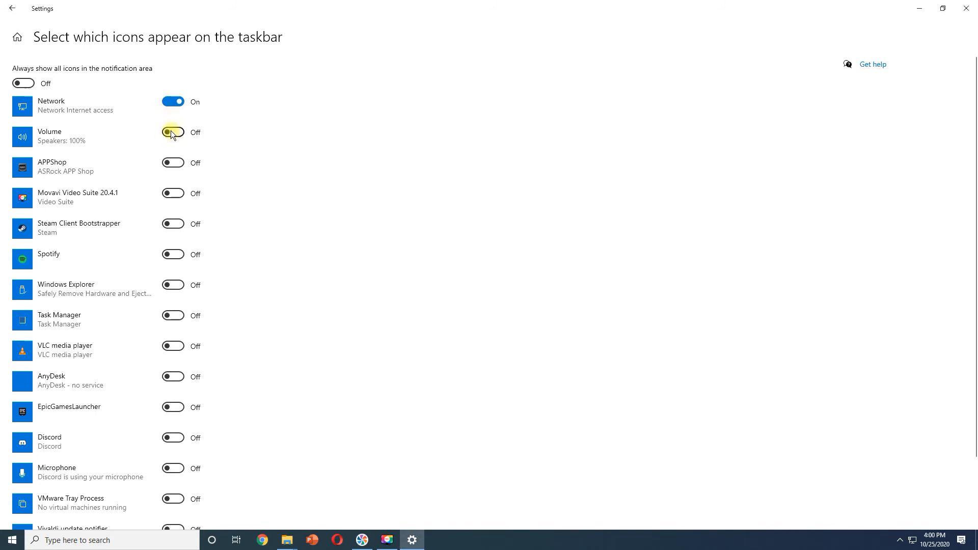